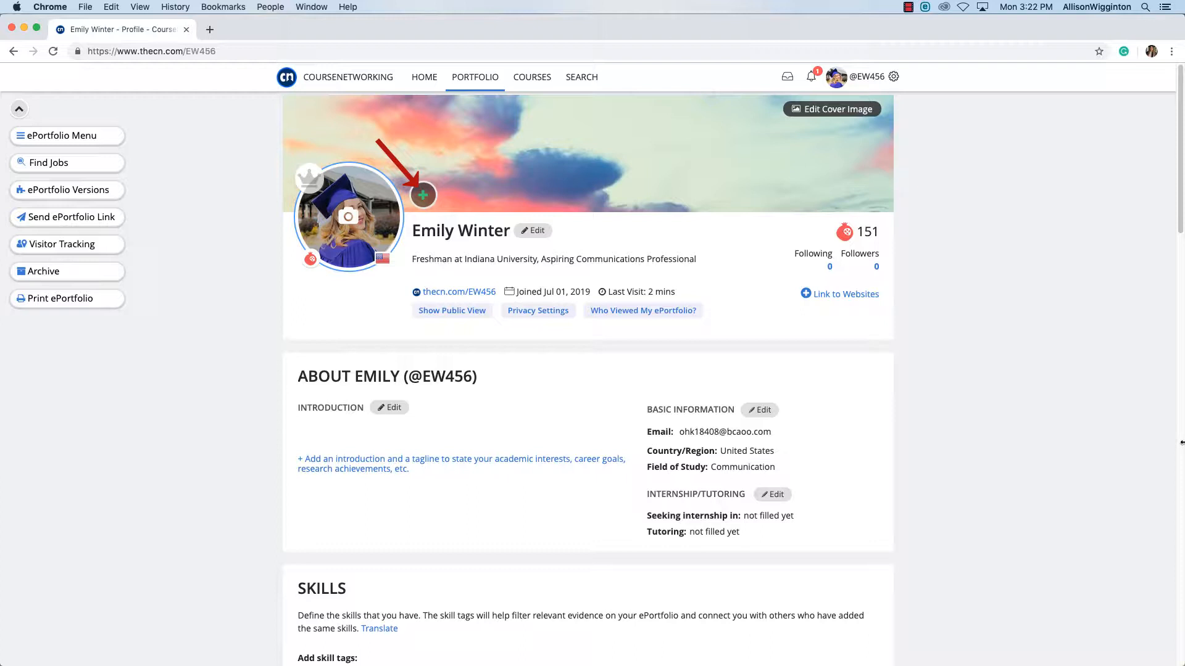
Add the Indiana University logo with its organization link, description and period to the visual resume
{"action": "left_click", "coordinate": [422, 195]}
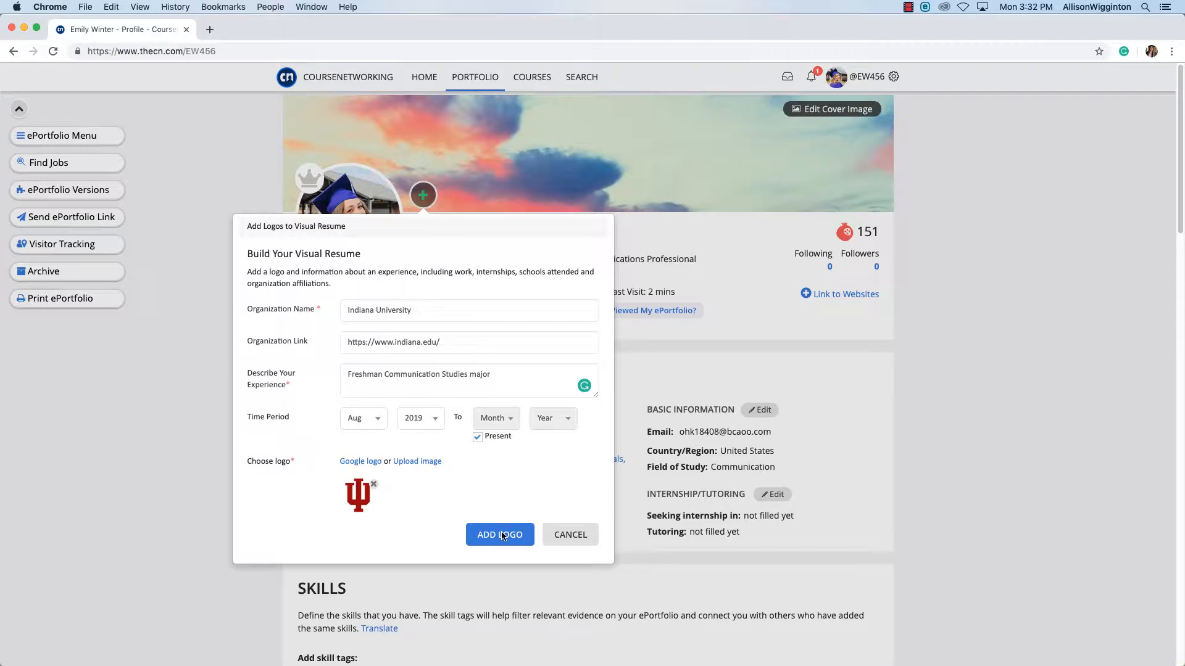
{"action": "left_click", "coordinate": [499, 535]}
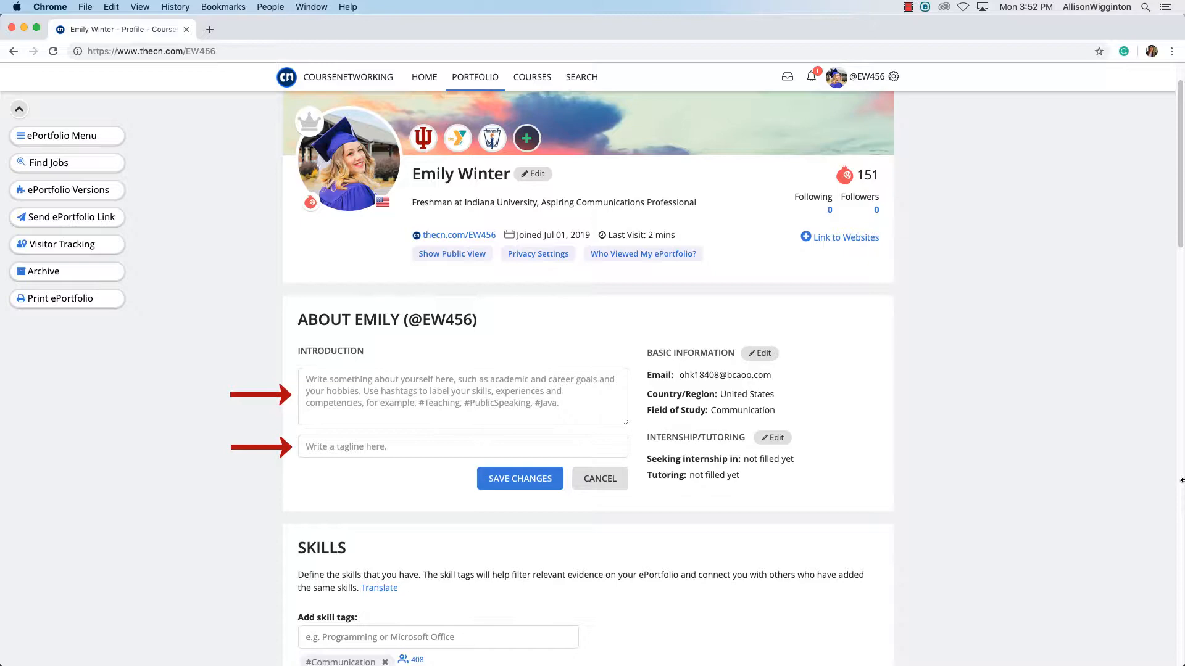
Add #Writing as a skill tag beside #Communication and review the top users sharing it
{"action": "scroll", "scroll_direction": "down", "scroll_amount": 3}
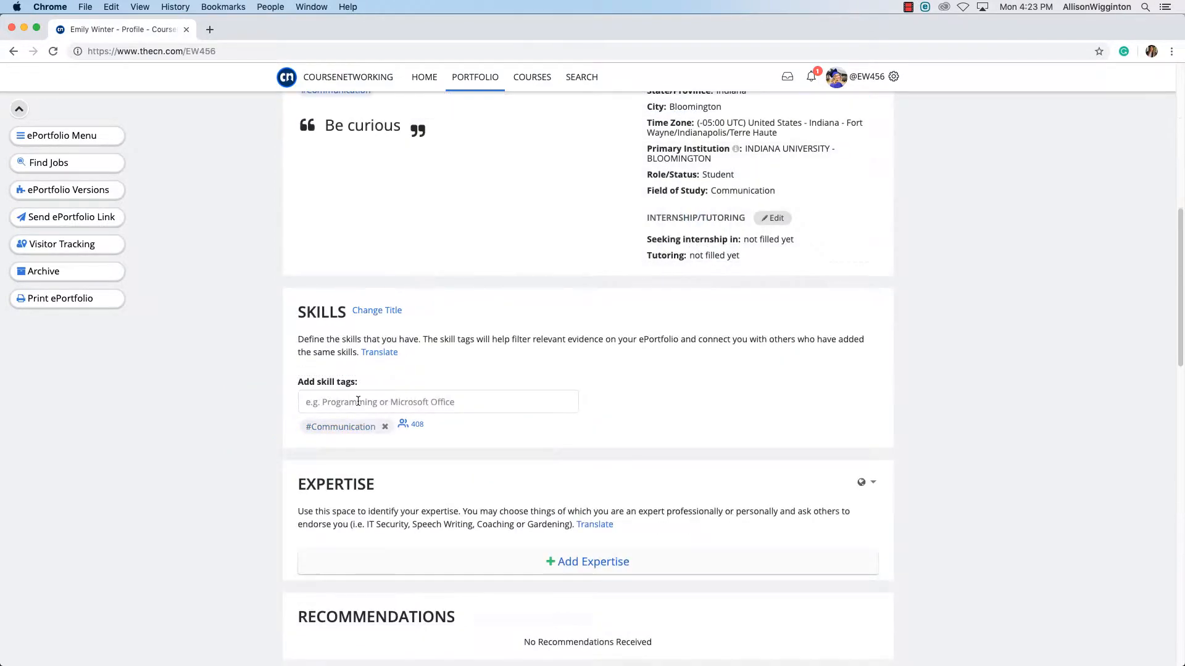
{"action": "type", "text": "W"}
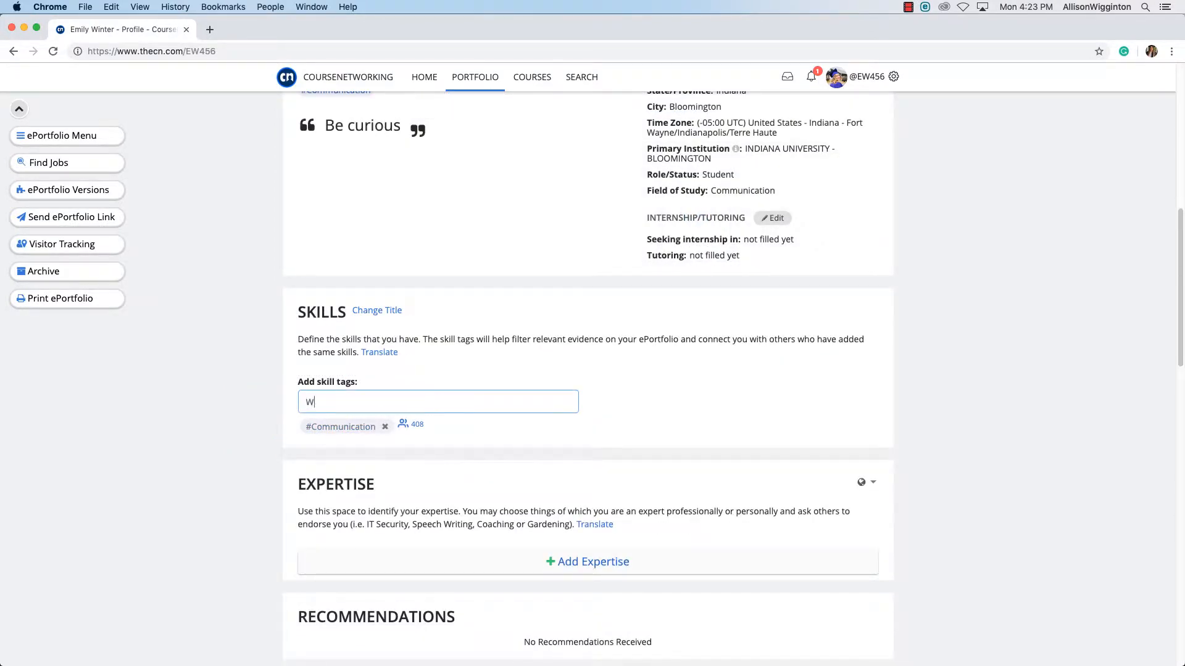
{"action": "type", "text": "rit"}
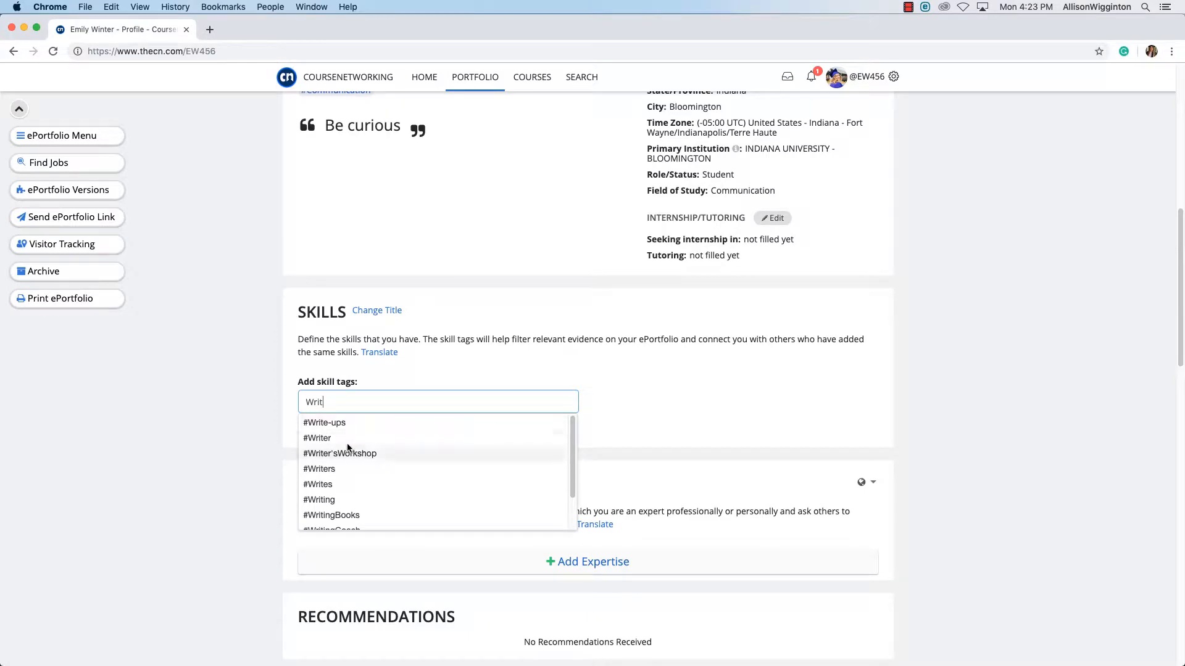
{"action": "left_click", "coordinate": [319, 499]}
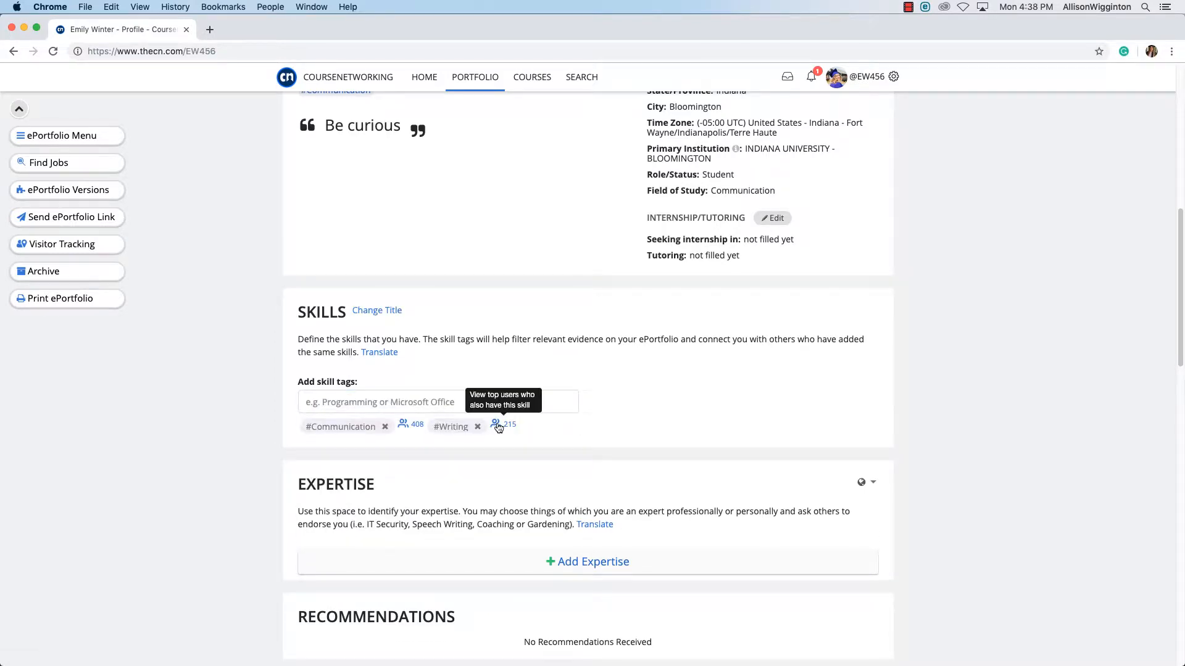
{"action": "left_click", "coordinate": [498, 425]}
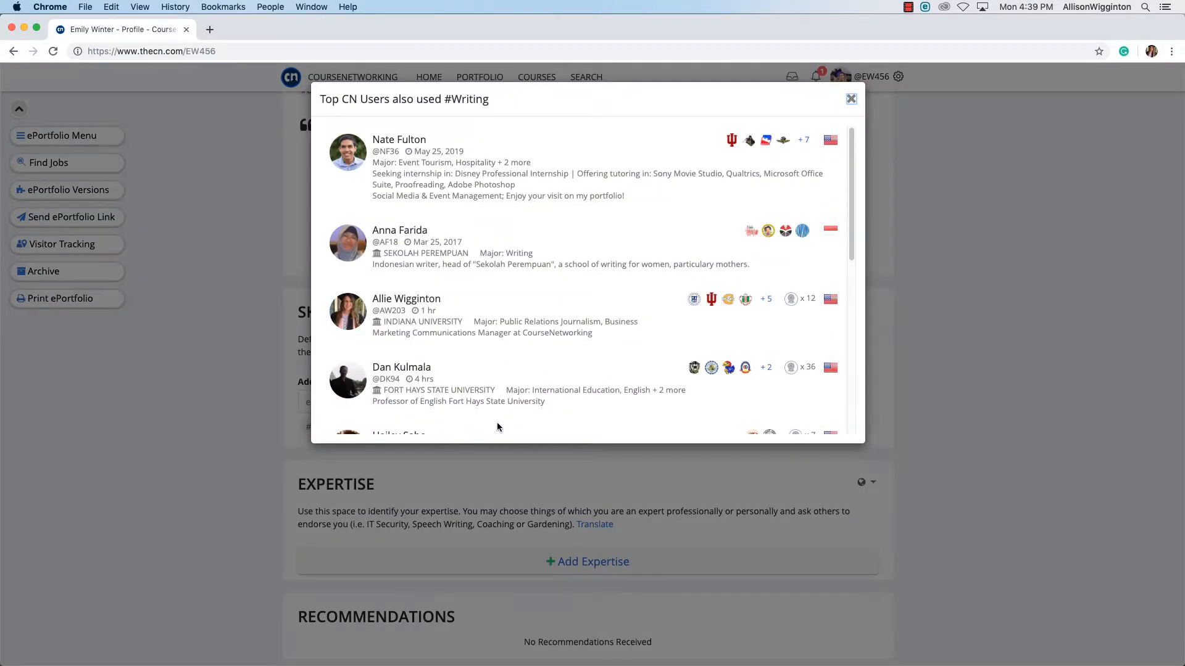
{"action": "left_click", "coordinate": [851, 99]}
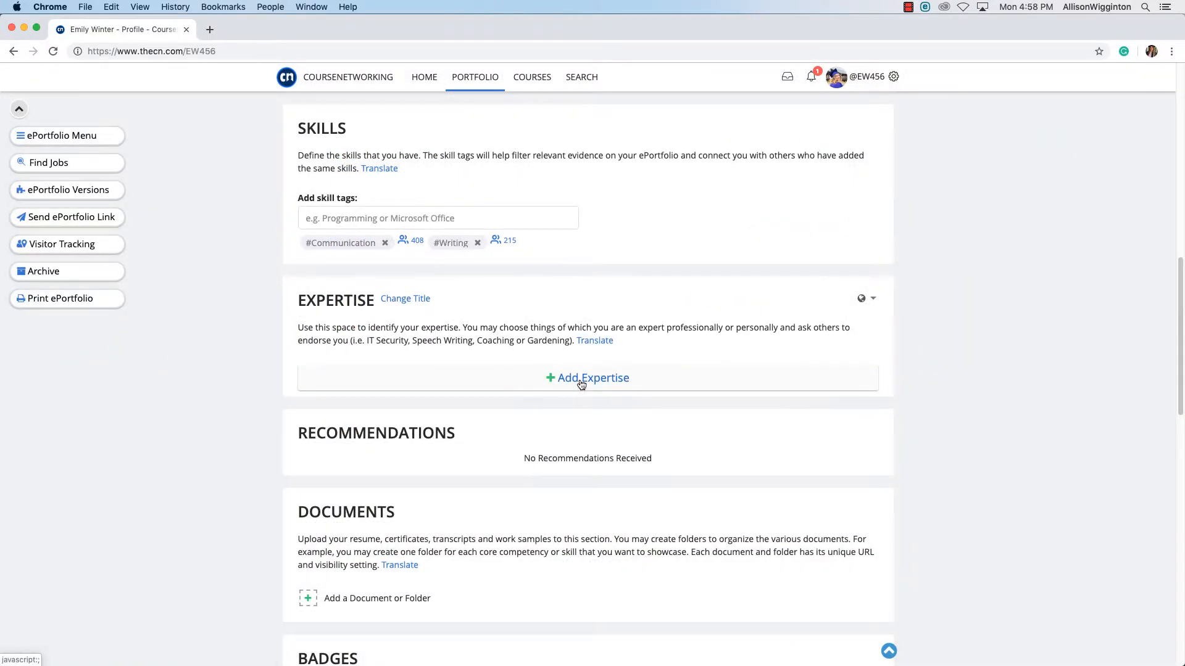
Add a Verbal Communication expertise described as communicating well in many settings
{"action": "left_click", "coordinate": [592, 377]}
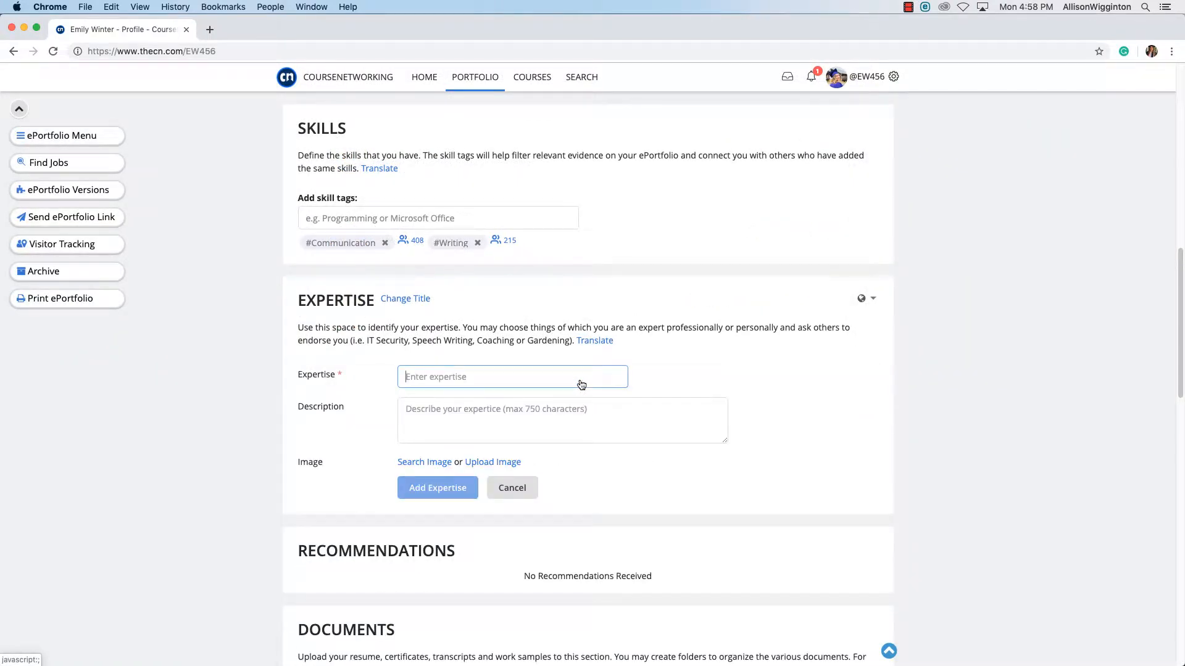
{"action": "left_click", "coordinate": [437, 488]}
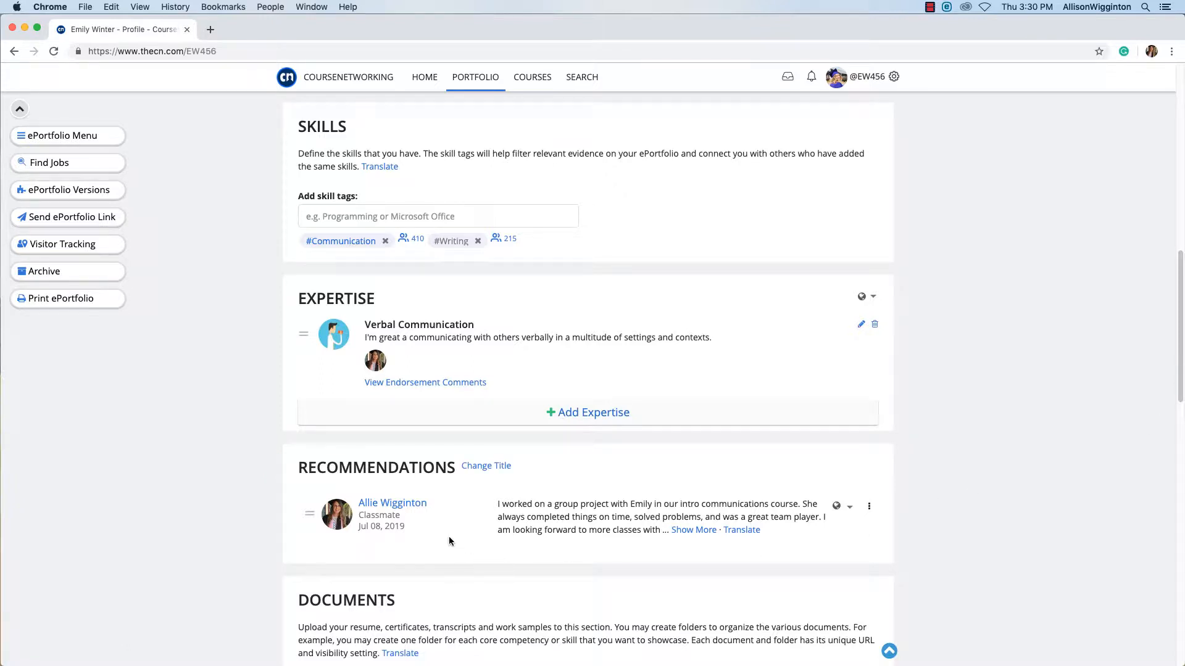
{"action": "mouse_move", "coordinate": [392, 502]}
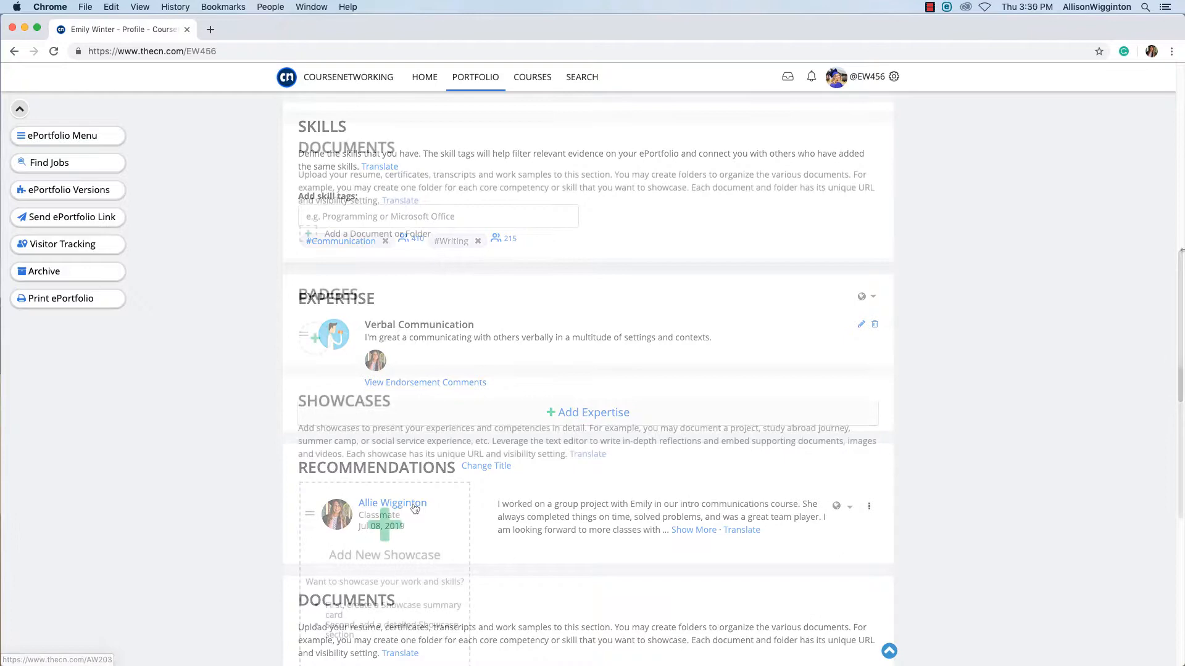
Upload Final Presentation as a public document tagged #Communication and copy its link
{"action": "scroll", "scroll_direction": "down", "scroll_amount": 3}
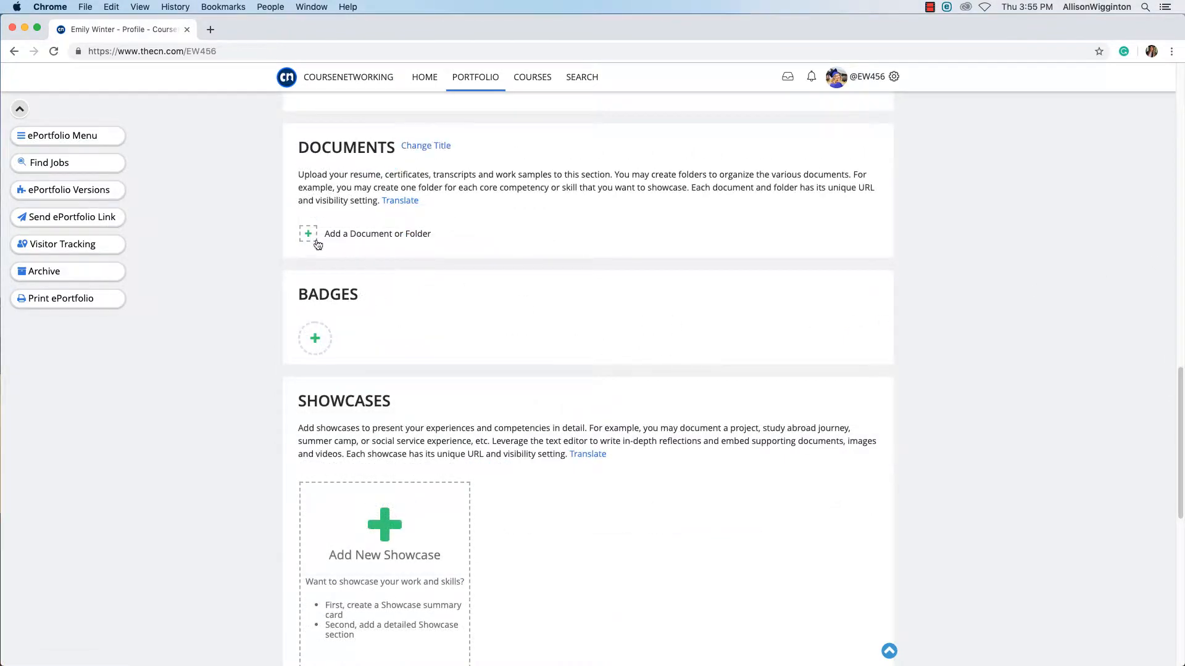
{"action": "left_click", "coordinate": [307, 234]}
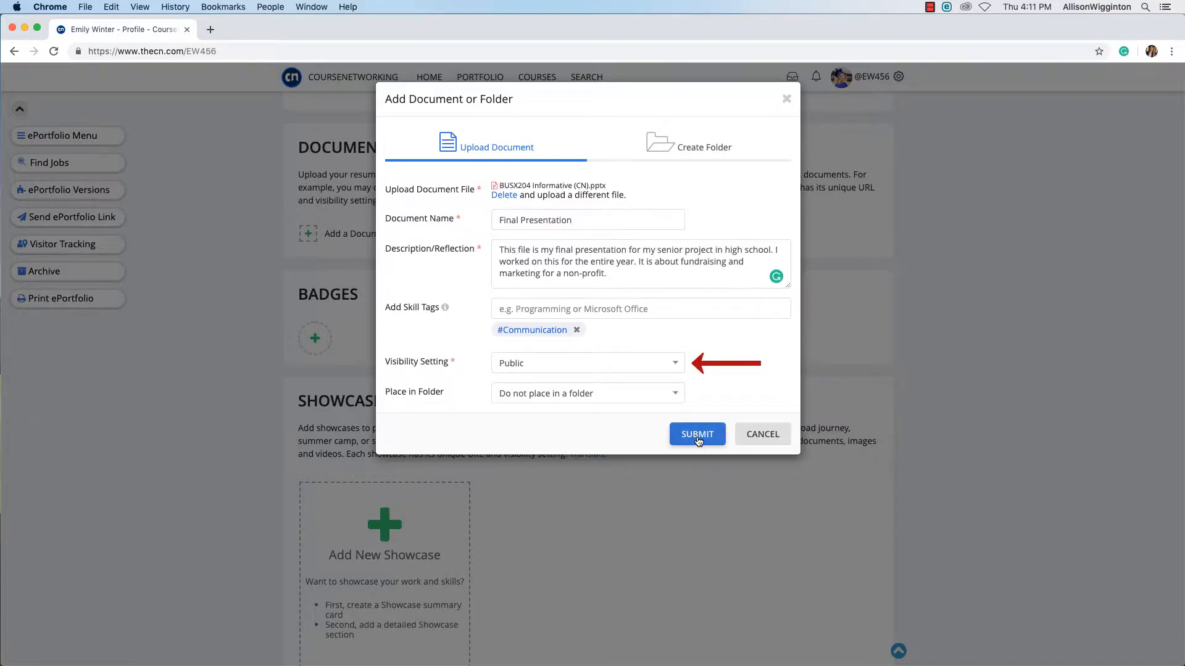
{"action": "left_click", "coordinate": [696, 433]}
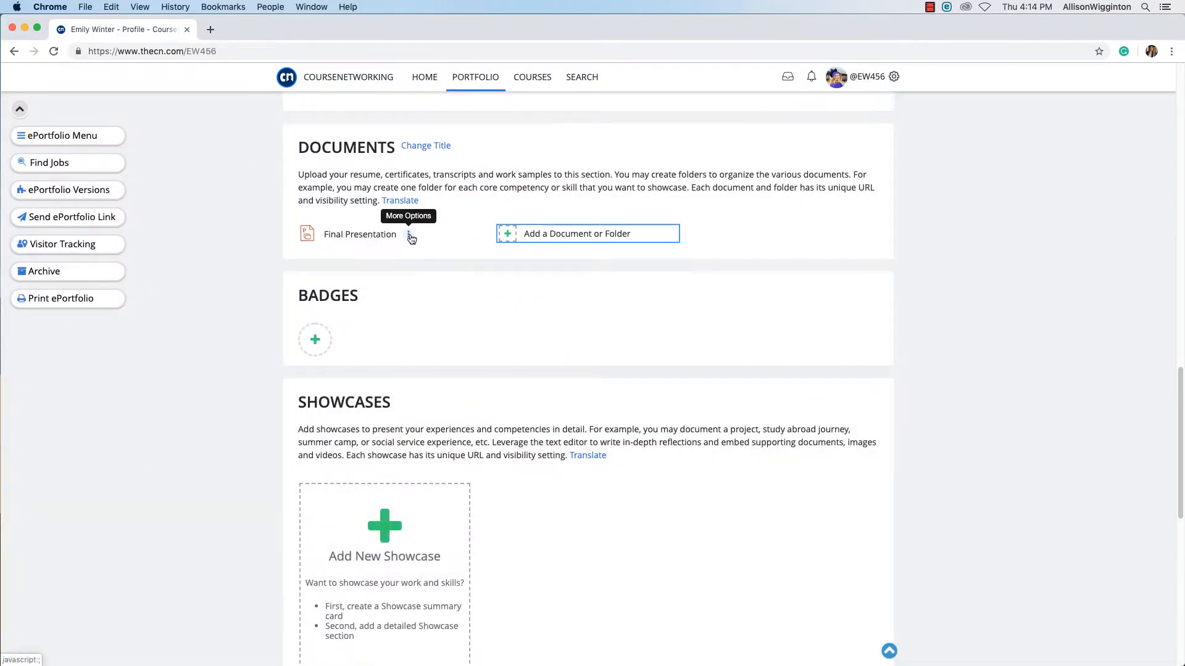
{"action": "left_click", "coordinate": [409, 233]}
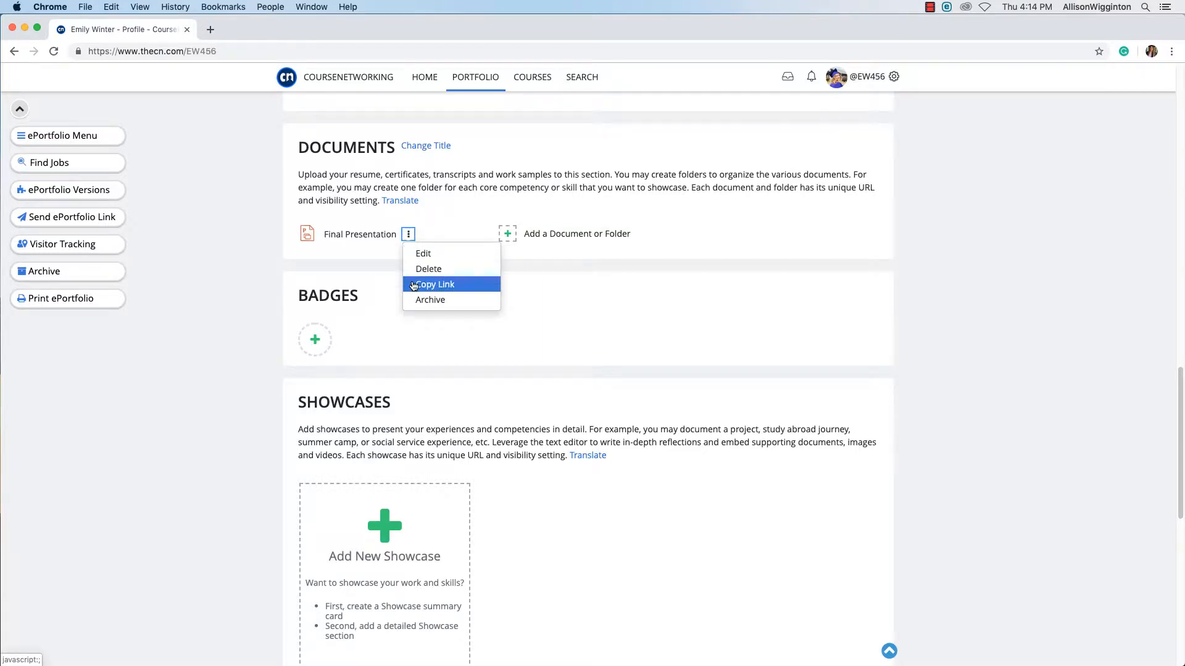
{"action": "left_click", "coordinate": [435, 283]}
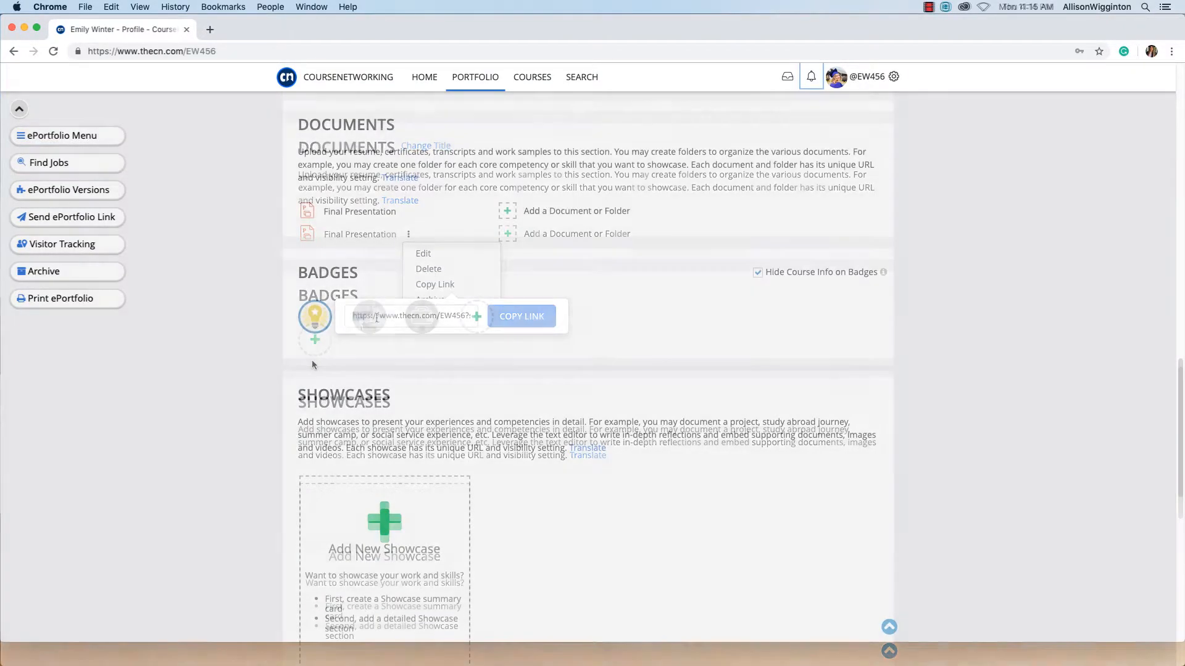
{"action": "left_click", "coordinate": [324, 329]}
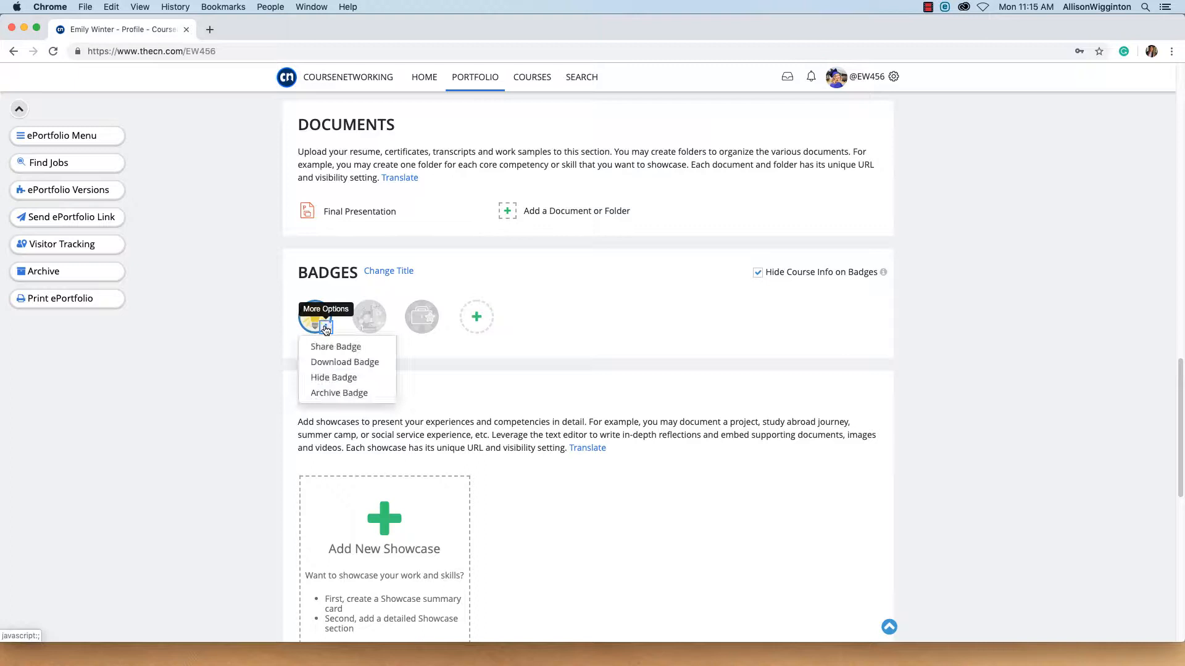
{"action": "left_click", "coordinate": [335, 345]}
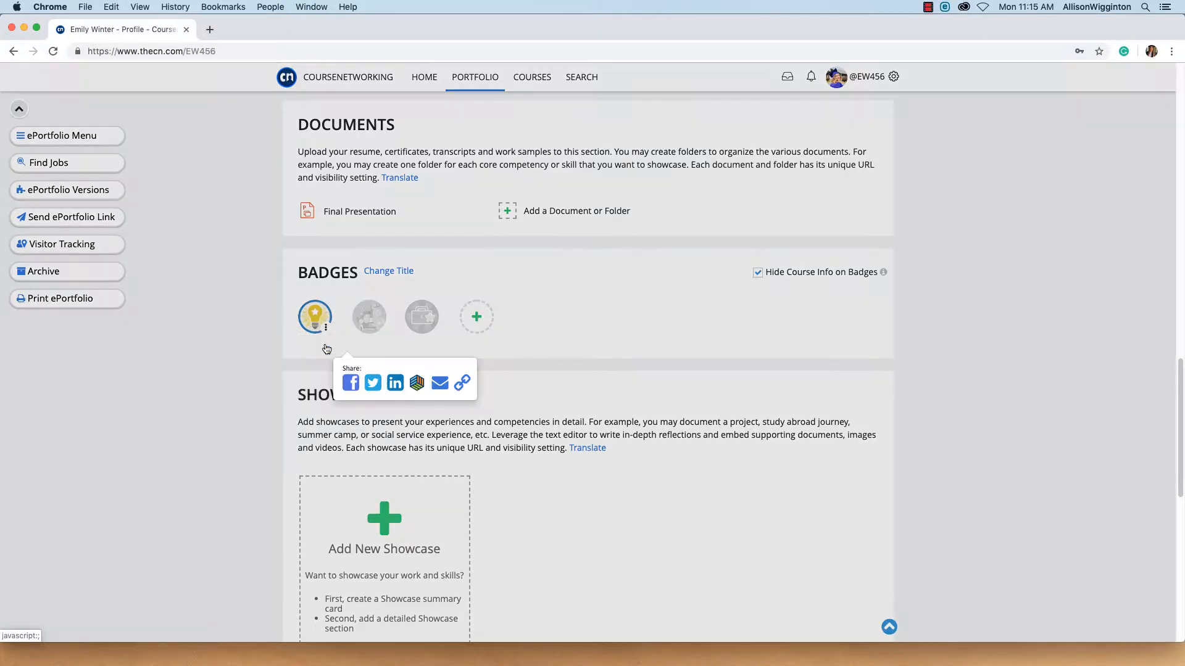
{"action": "mouse_move", "coordinate": [371, 382]}
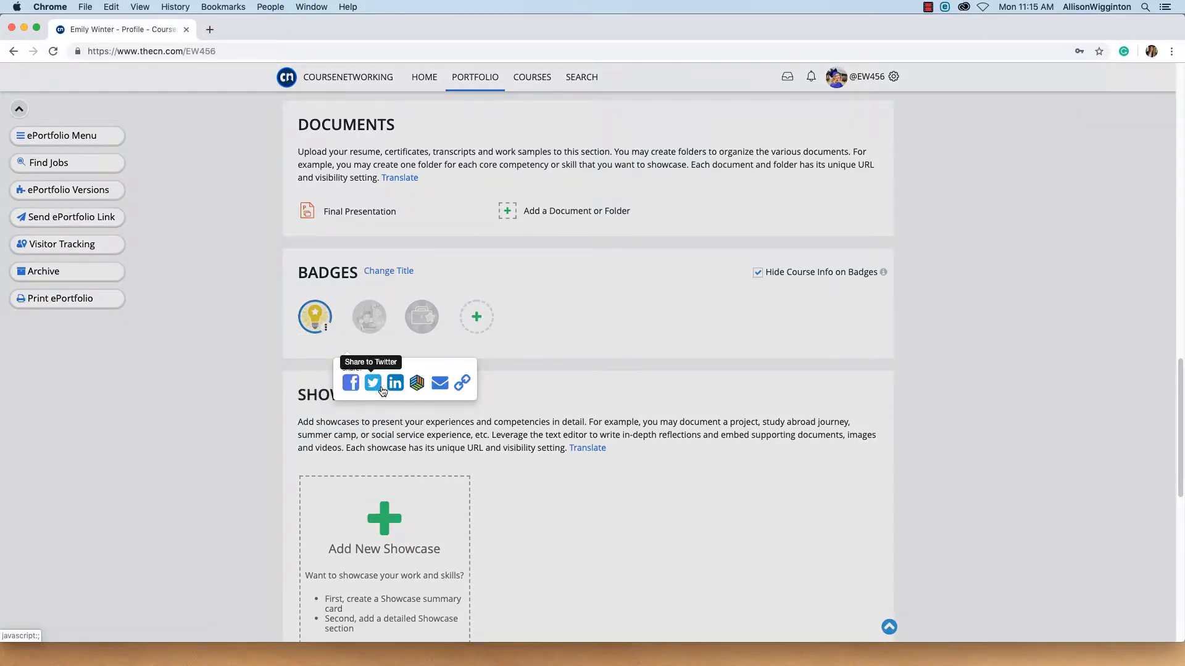
{"action": "mouse_move", "coordinate": [461, 383]}
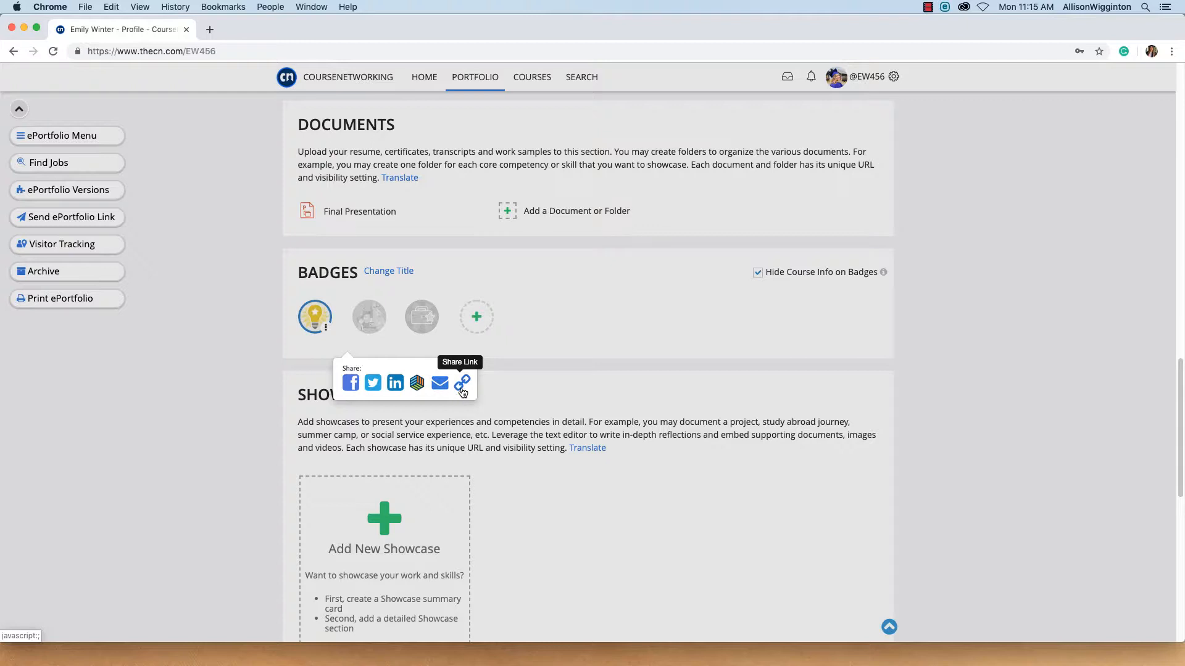
{"action": "left_click", "coordinate": [324, 327]}
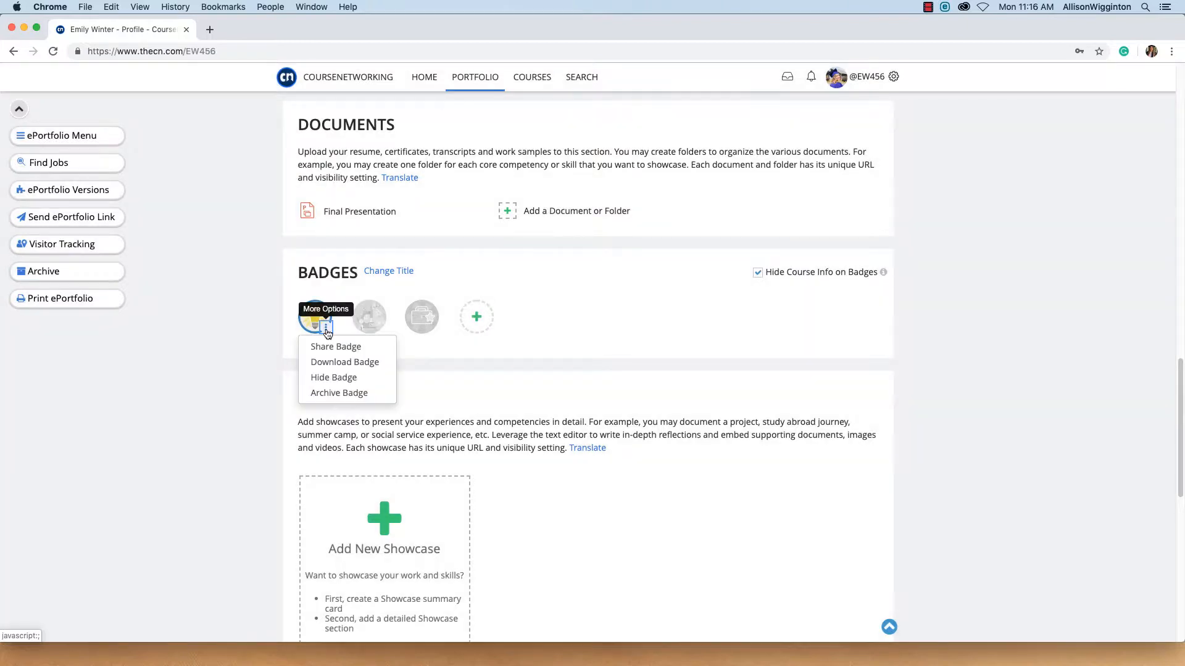
{"action": "mouse_move", "coordinate": [333, 378]}
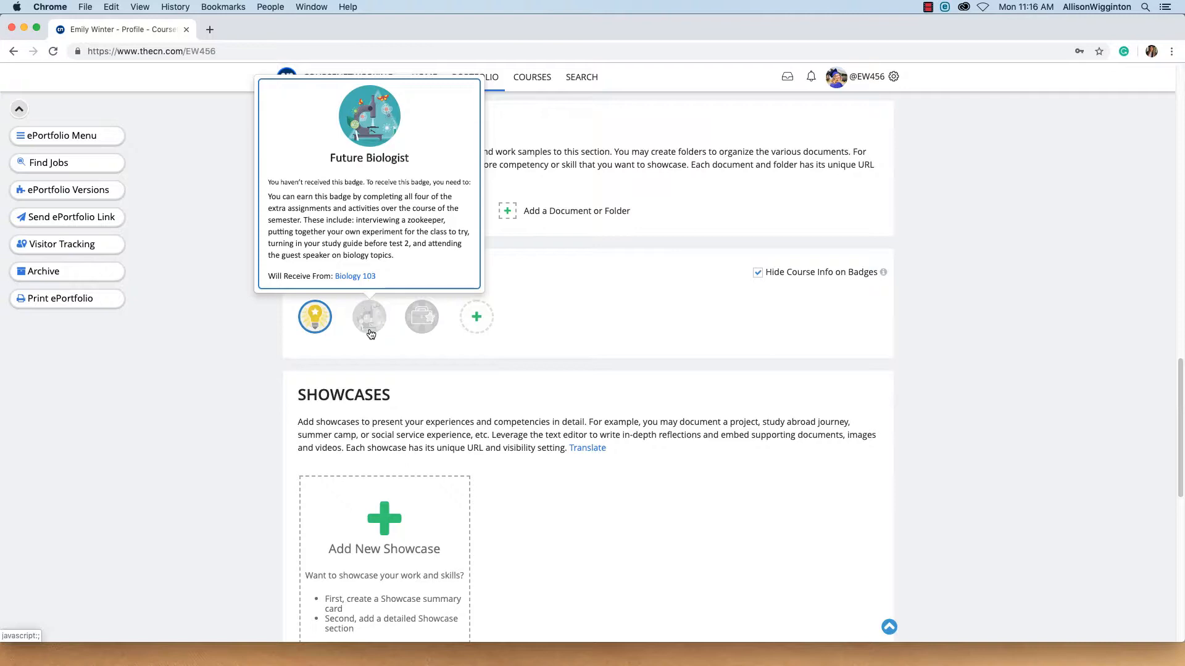
{"action": "mouse_move", "coordinate": [477, 317]}
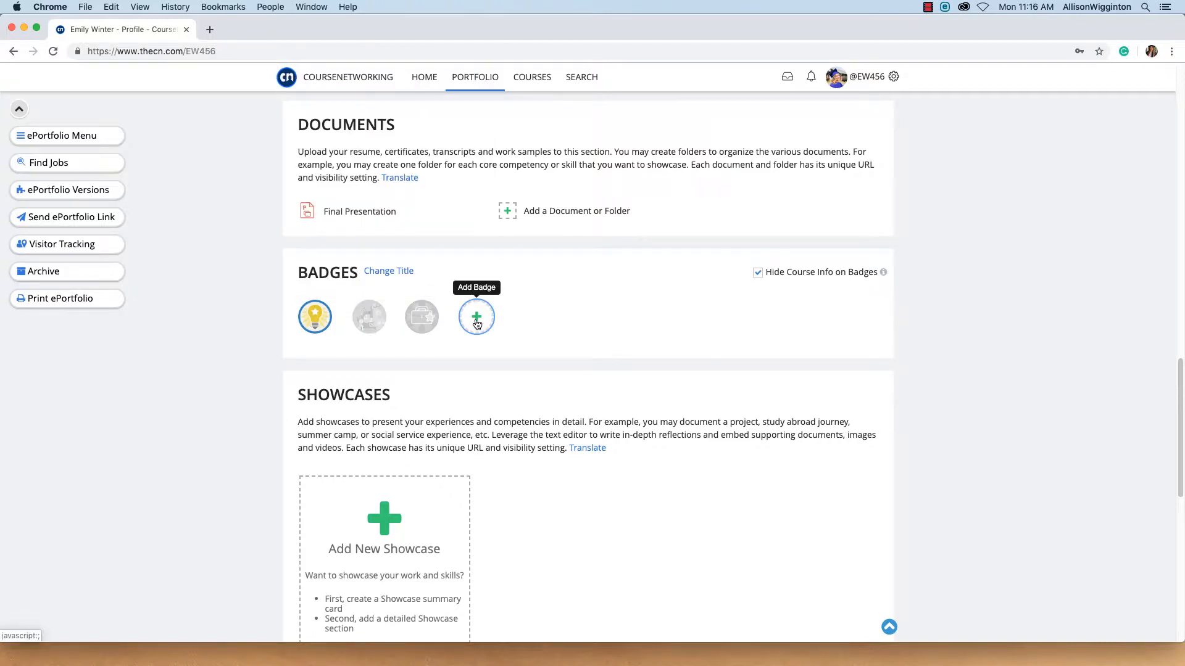
{"action": "left_click", "coordinate": [476, 316]}
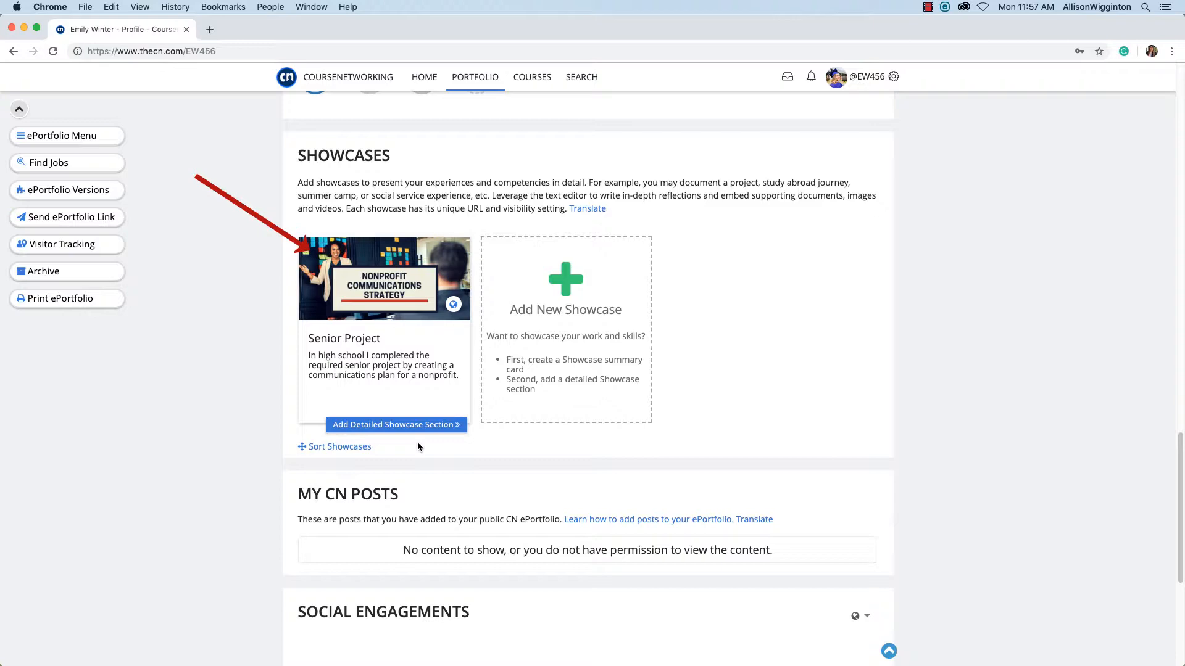
Submit a detailed Senior Project section with the Alzheimer's Association write-up, image, two attachments and three skills
{"action": "left_click", "coordinate": [392, 423]}
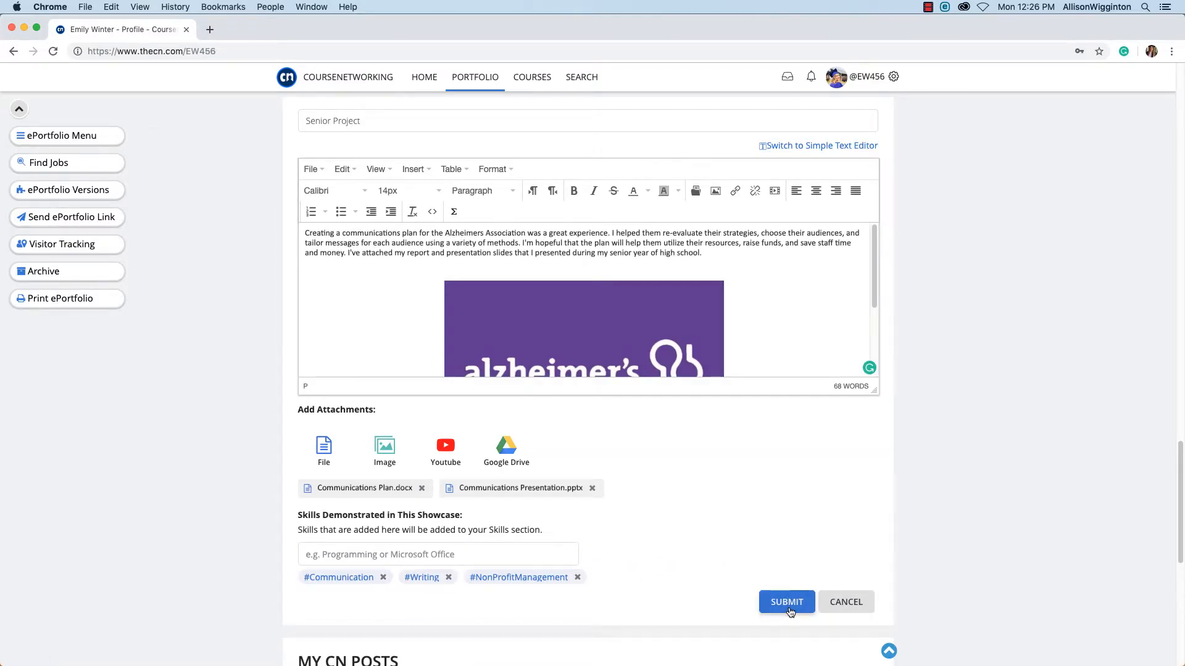
{"action": "left_click", "coordinate": [786, 601]}
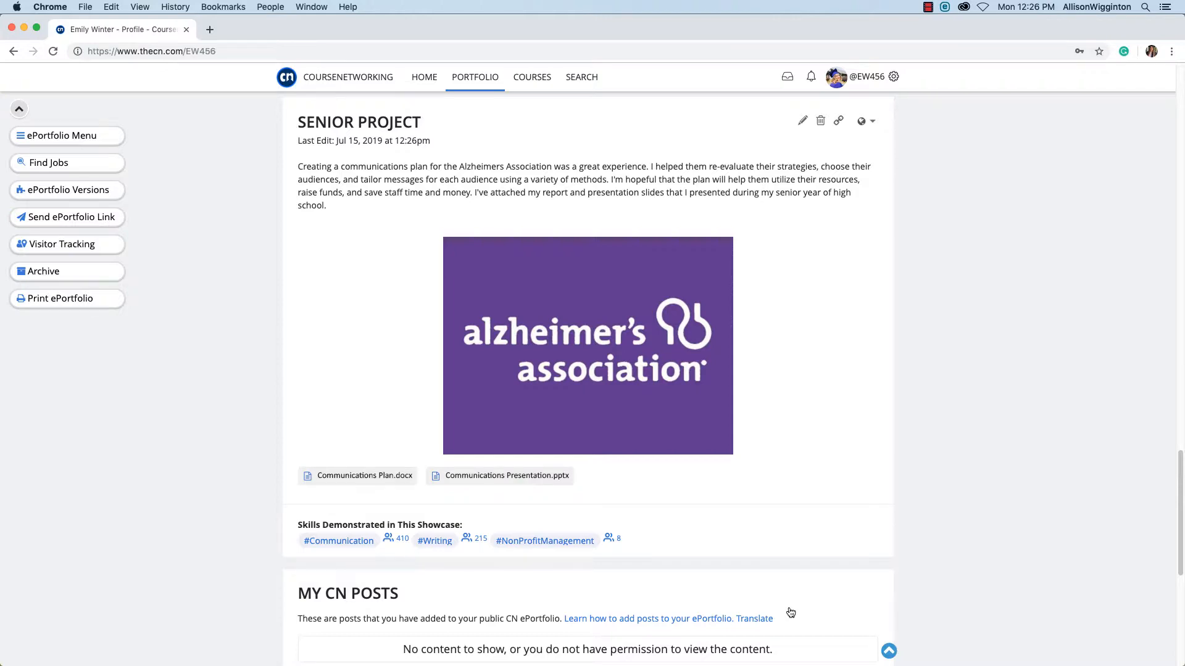
{"action": "scroll", "scroll_direction": "up", "scroll_amount": 3}
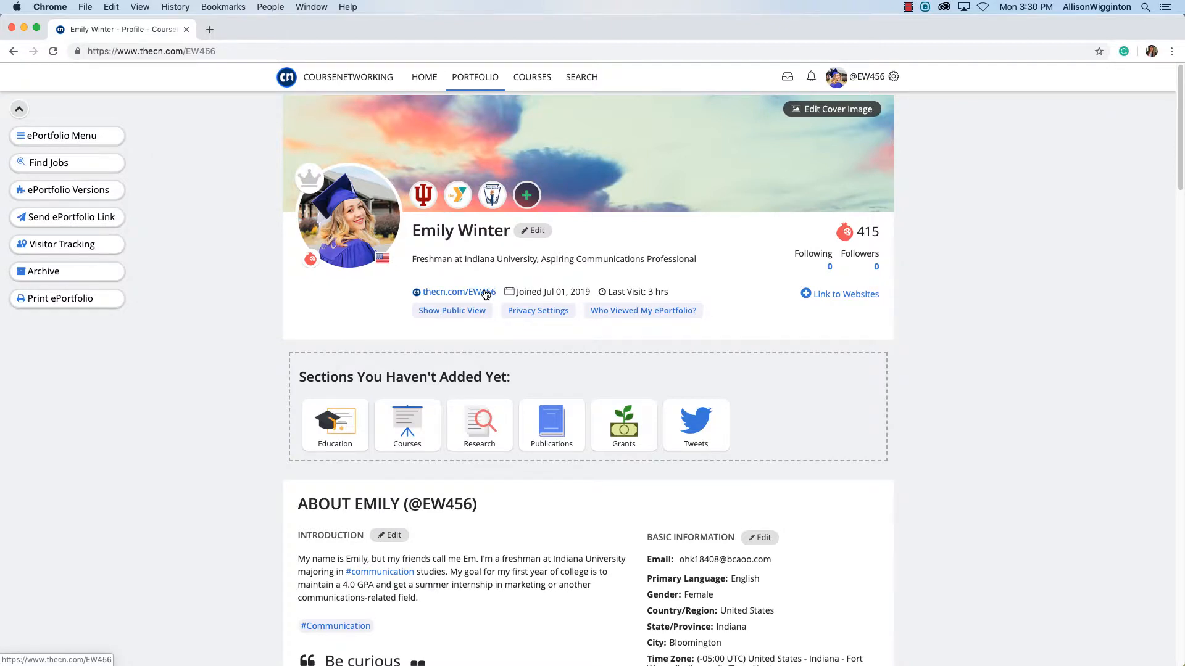
{"action": "mouse_move", "coordinate": [453, 291]}
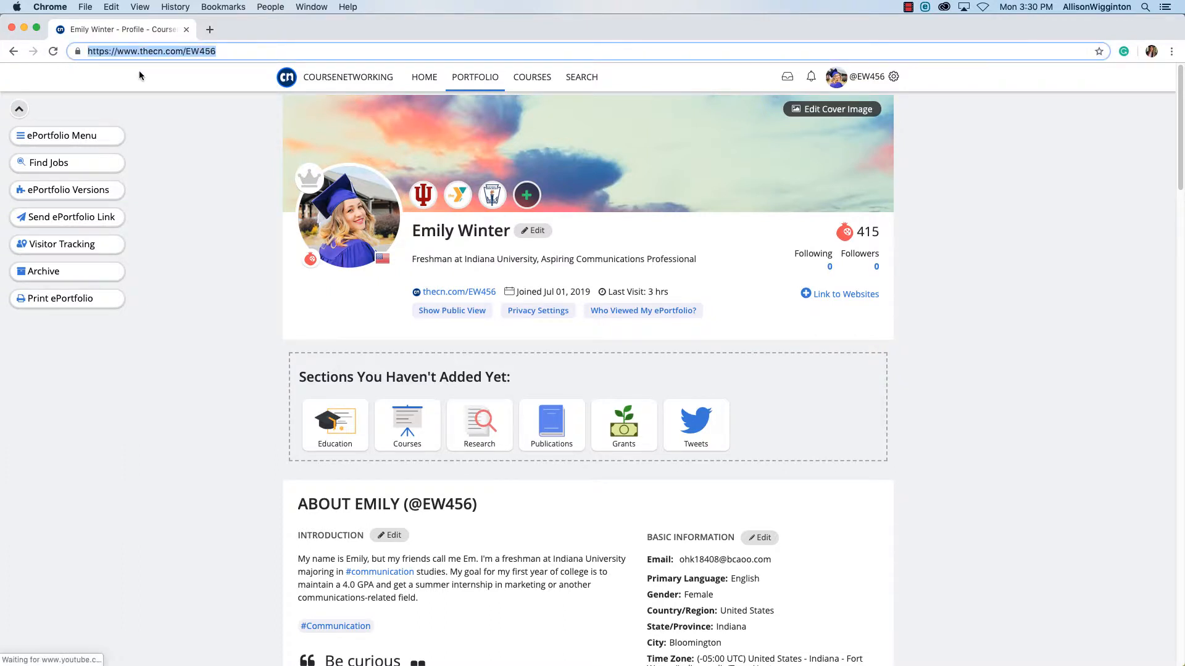
{"action": "mouse_move", "coordinate": [296, 318]}
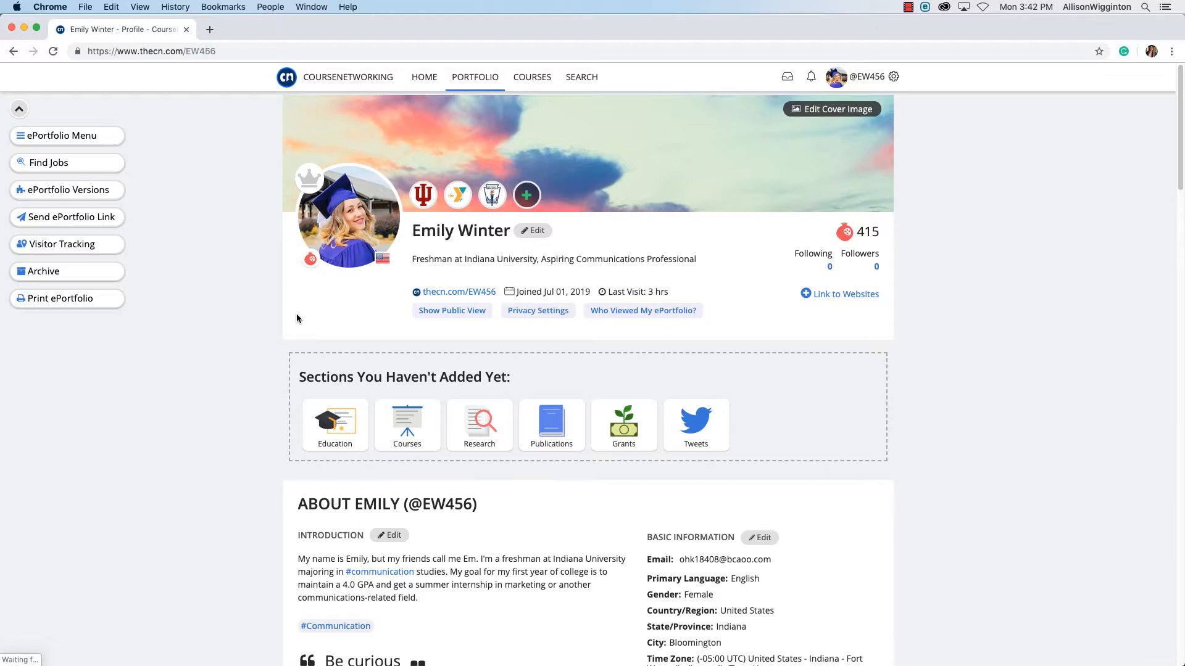
{"action": "mouse_move", "coordinate": [282, 215]}
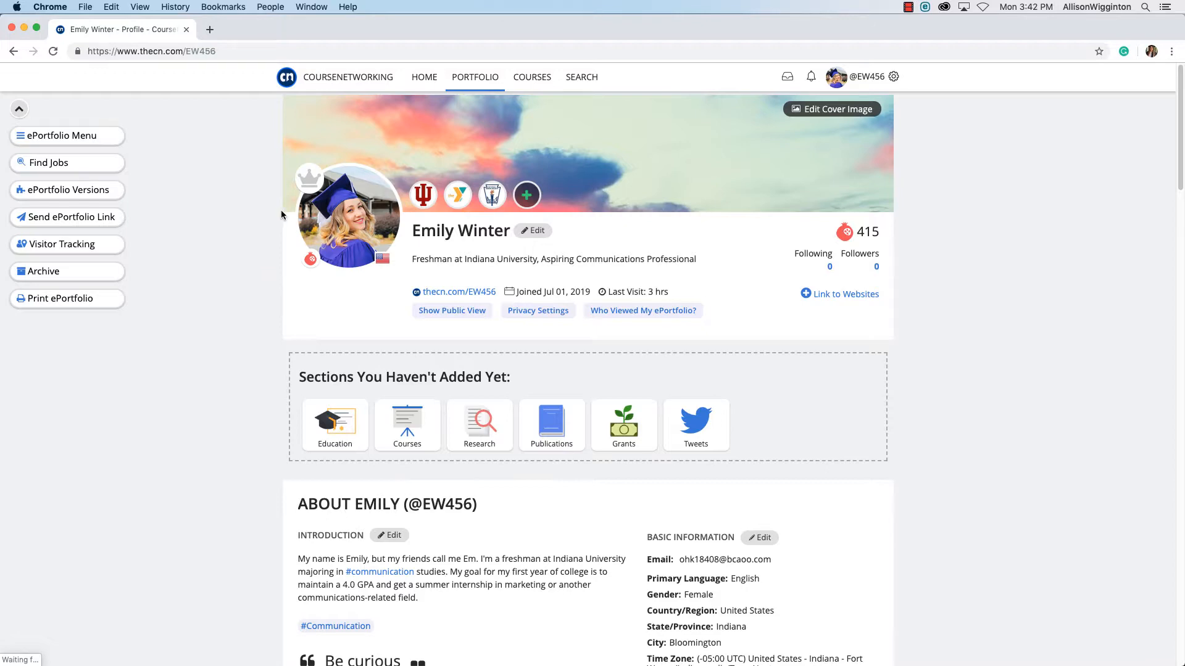
{"action": "mouse_move", "coordinate": [308, 180]}
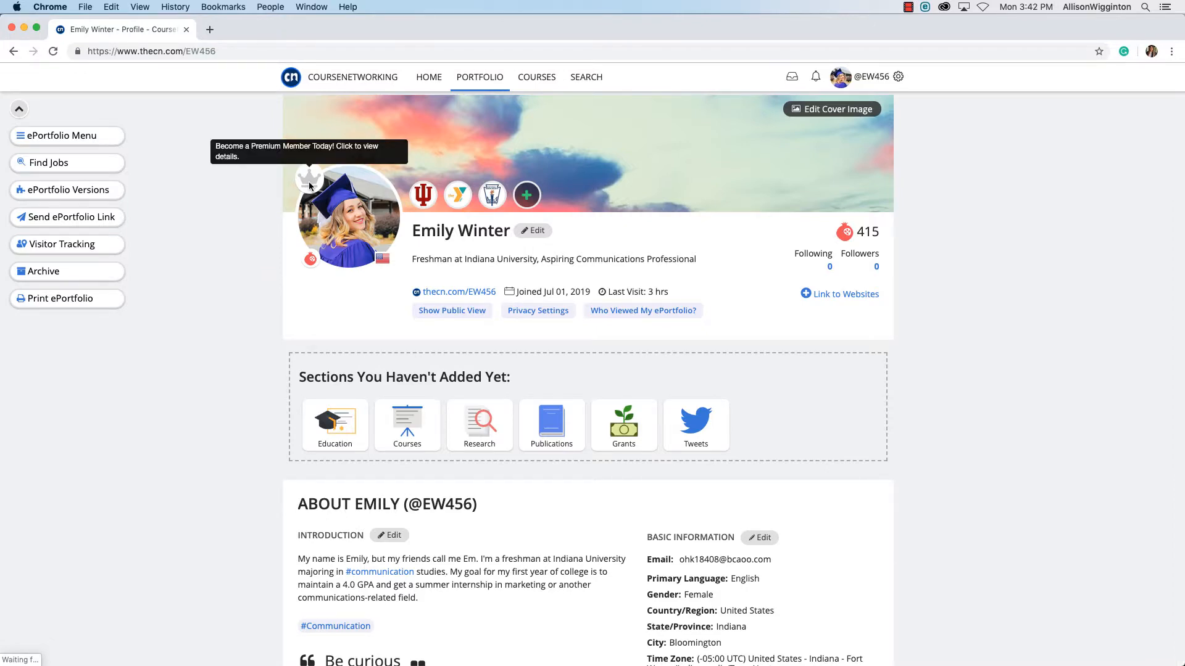
{"action": "left_click", "coordinate": [309, 179]}
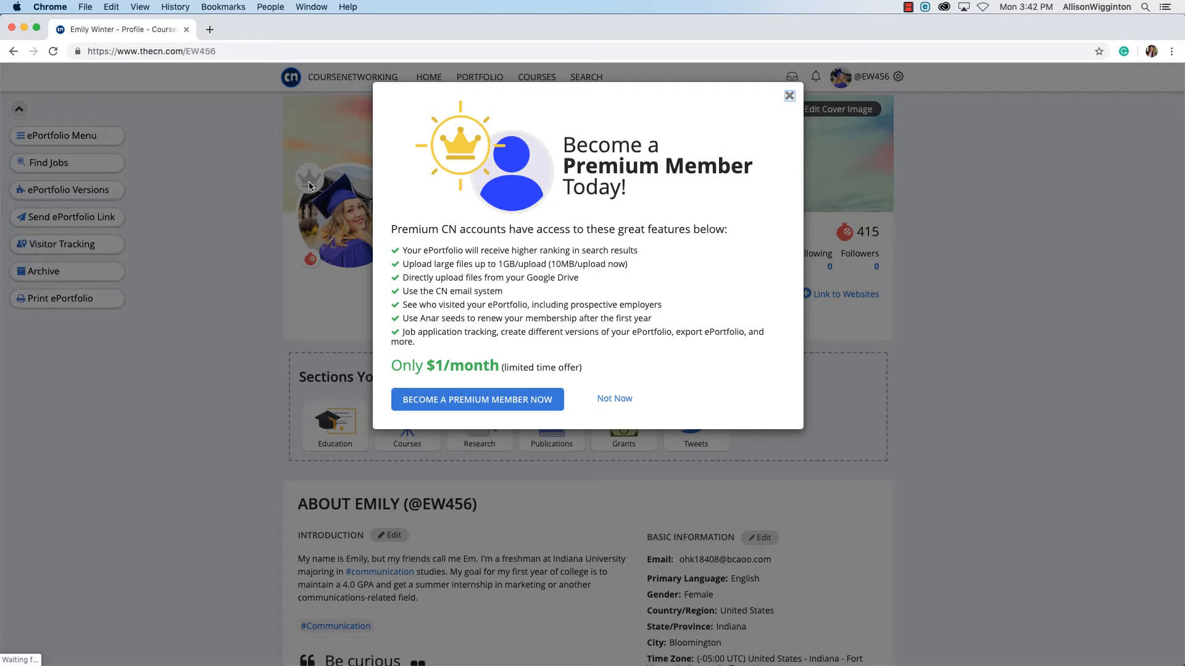
{"action": "mouse_move", "coordinate": [459, 409]}
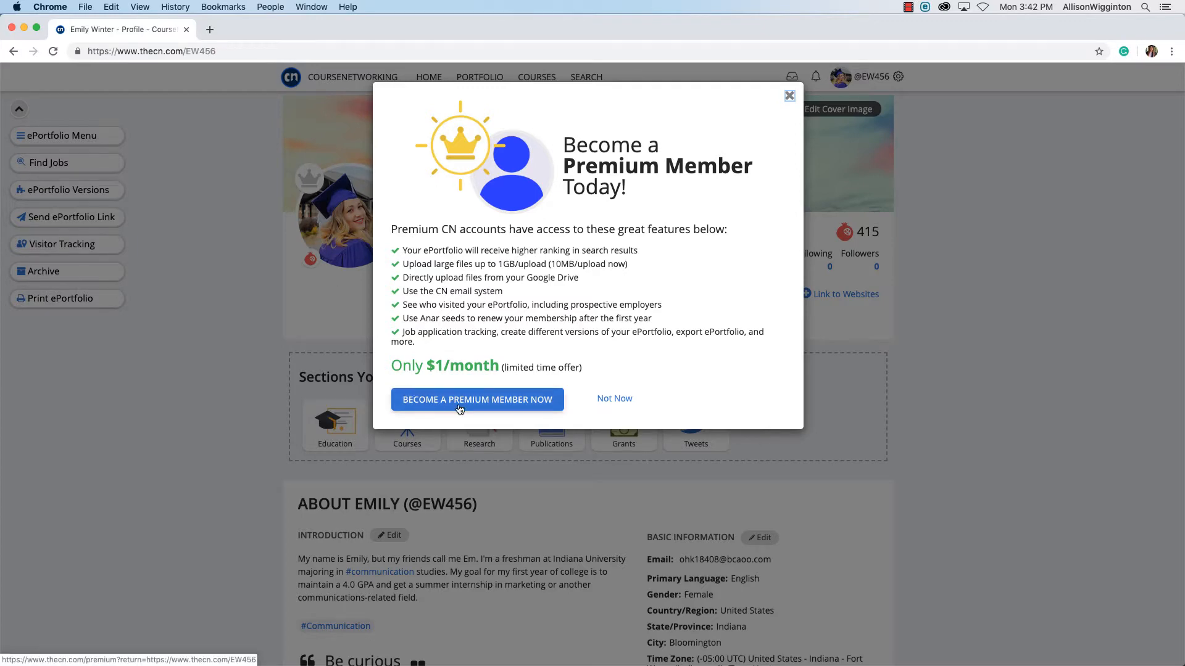
{"action": "left_click", "coordinate": [614, 399]}
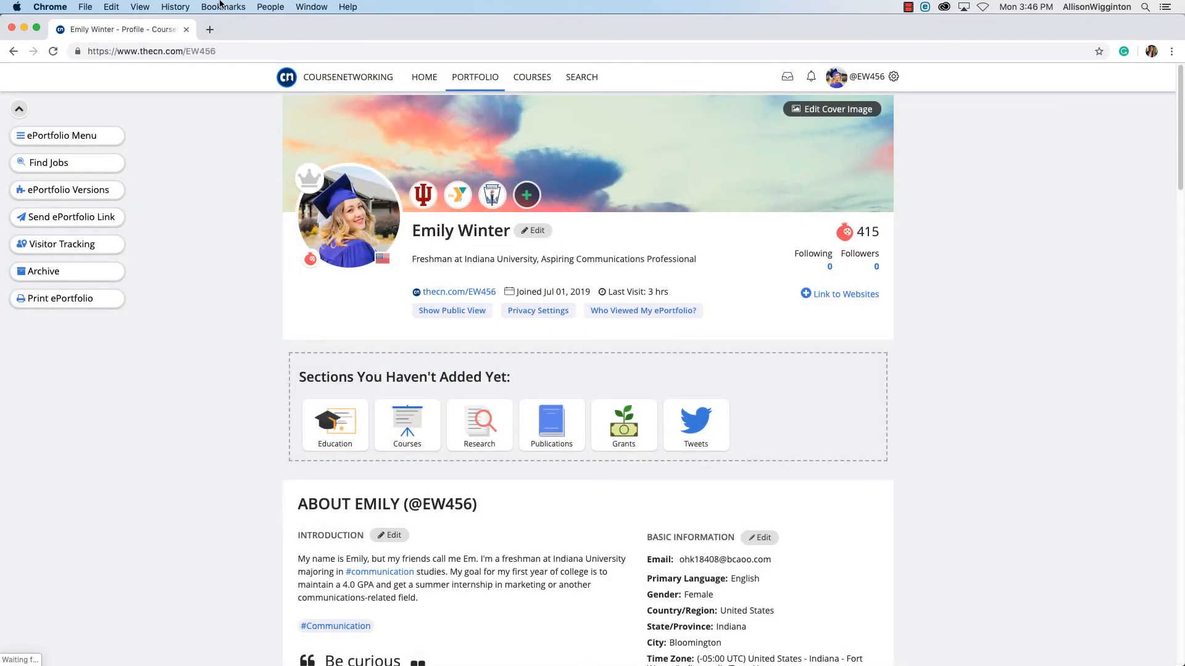